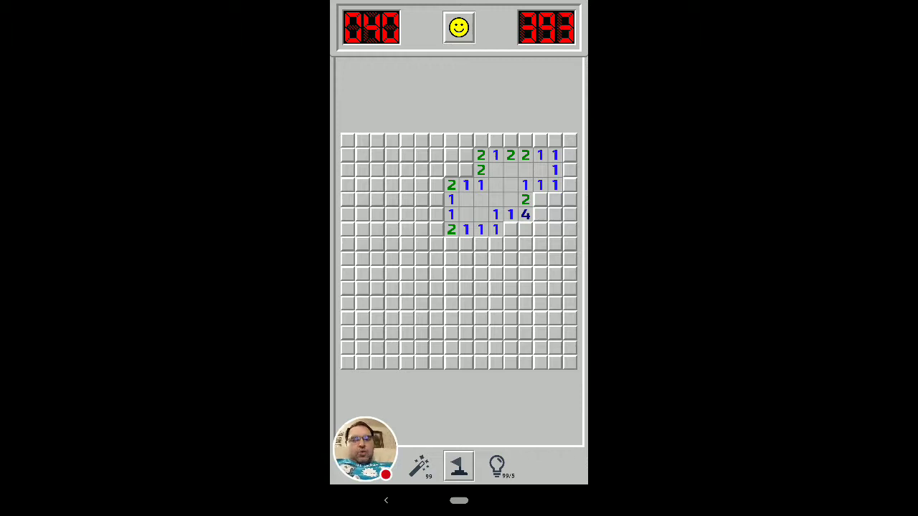
- Probe the squares above the top row and place trial flags there in flag mode
{"action": "left_click", "coordinate": [509, 161]}
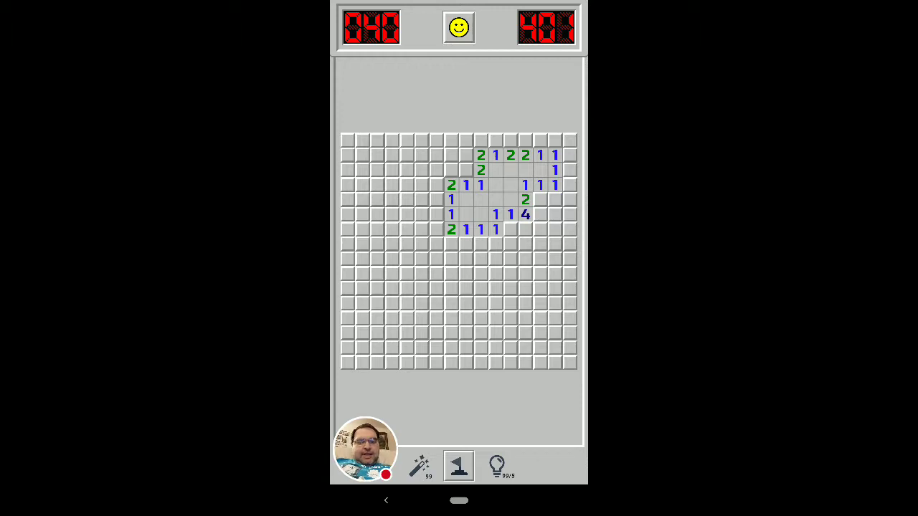
{"action": "left_click", "coordinate": [510, 156]}
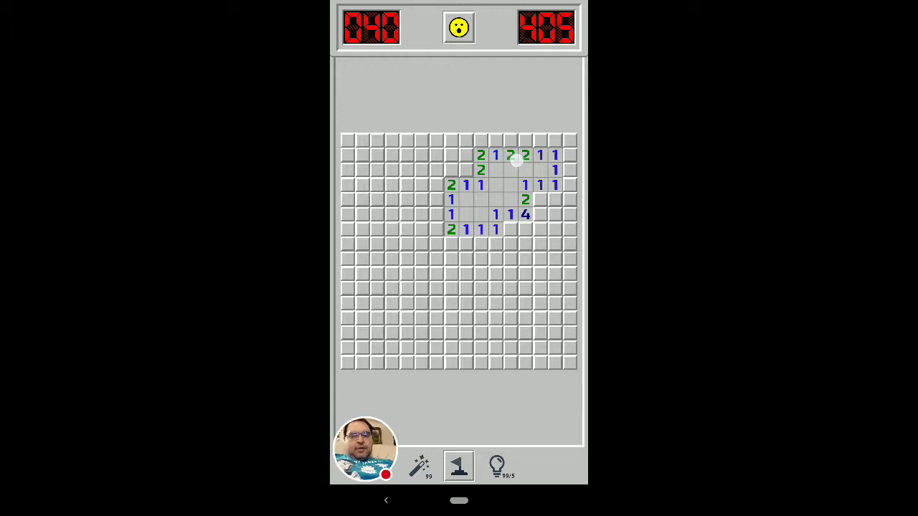
{"action": "left_click", "coordinate": [511, 155]}
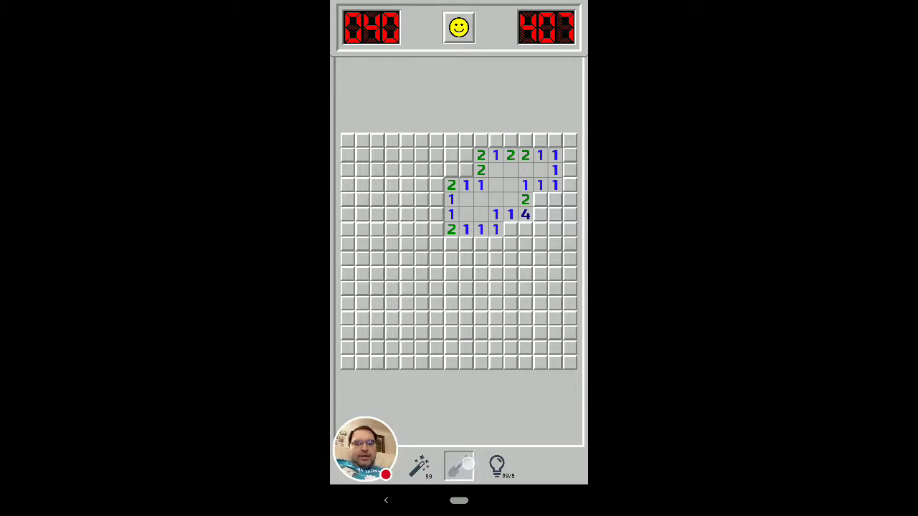
{"action": "left_click", "coordinate": [524, 141]}
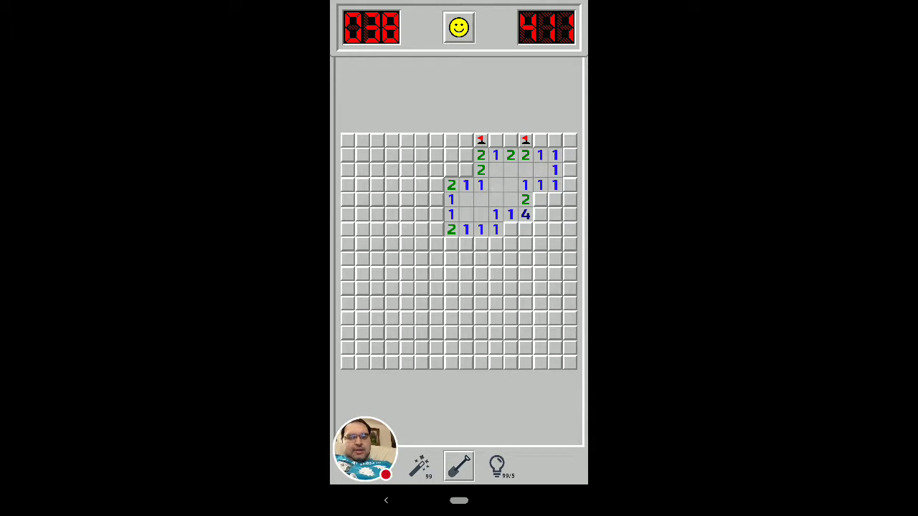
{"action": "left_click", "coordinate": [480, 140]}
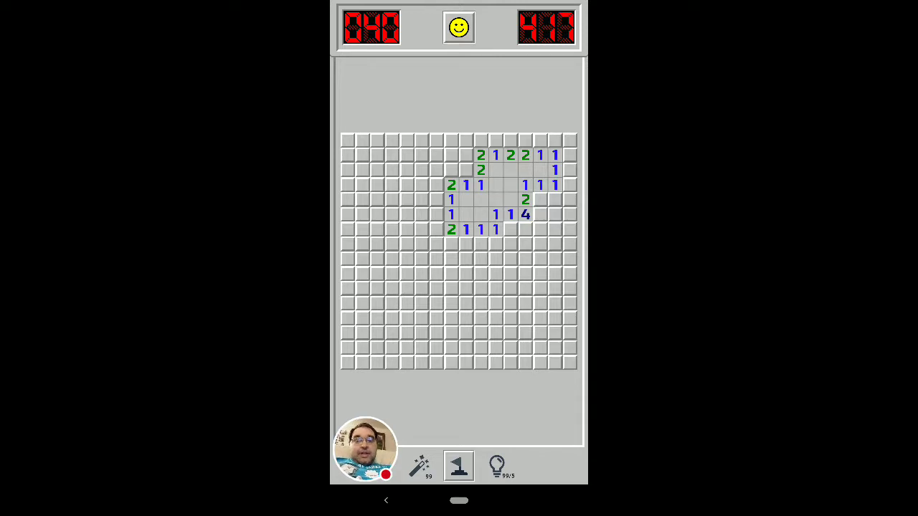
- Flag the squares above the left and right 2, then return to dig mode
{"action": "left_click", "coordinate": [514, 164]}
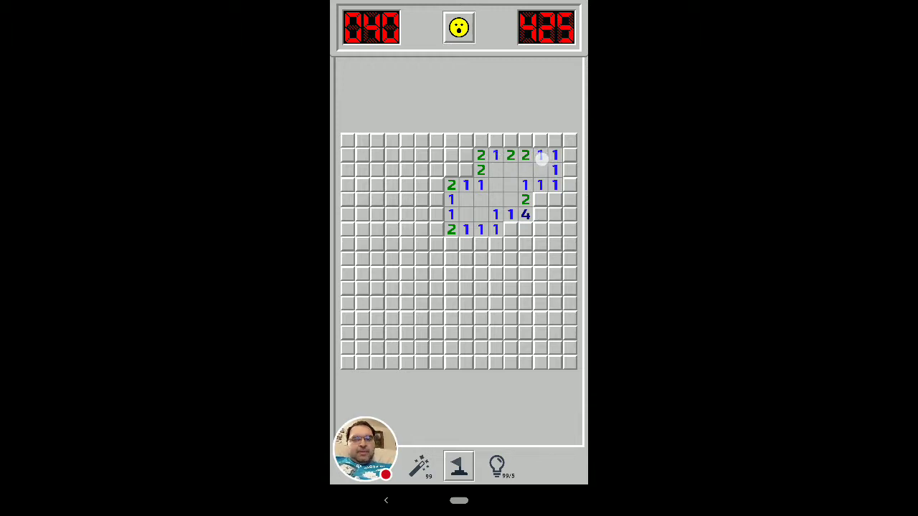
{"action": "left_click", "coordinate": [539, 155]}
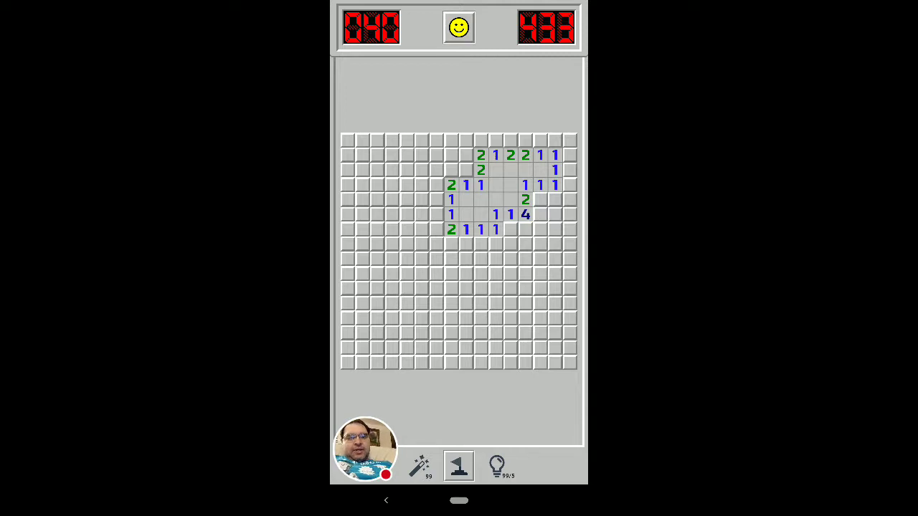
{"action": "left_click", "coordinate": [525, 141]}
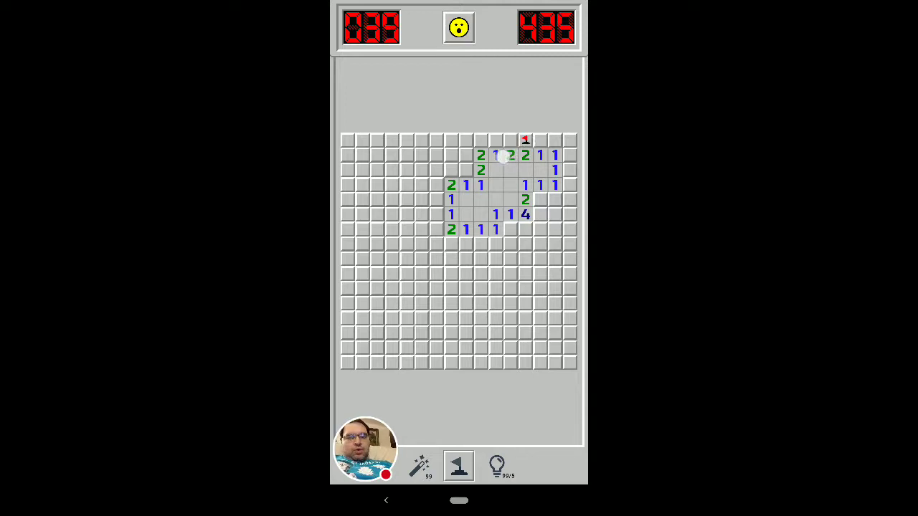
{"action": "right_click", "coordinate": [525, 140]}
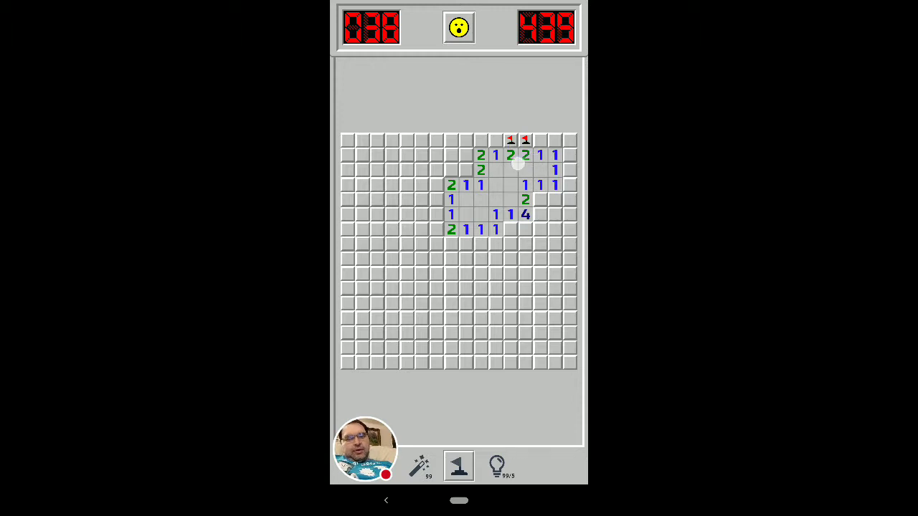
{"action": "left_click", "coordinate": [518, 162]}
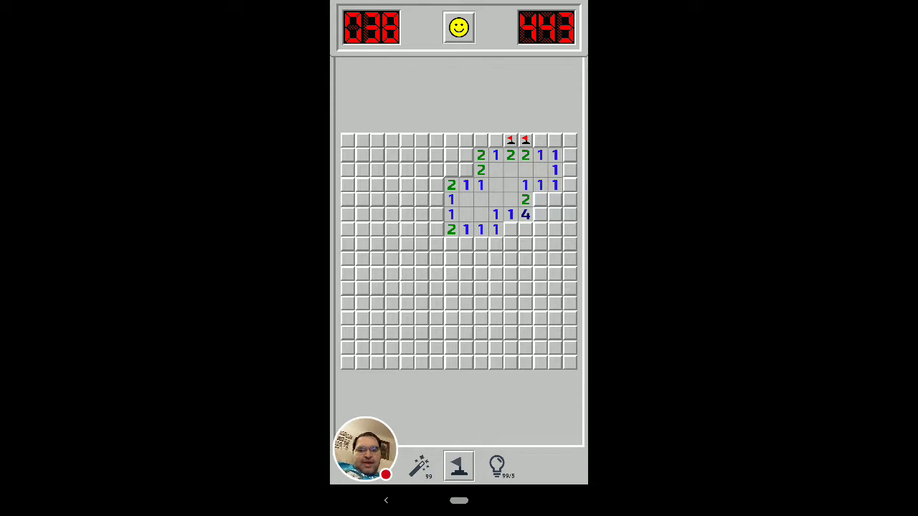
{"action": "left_click", "coordinate": [459, 466]}
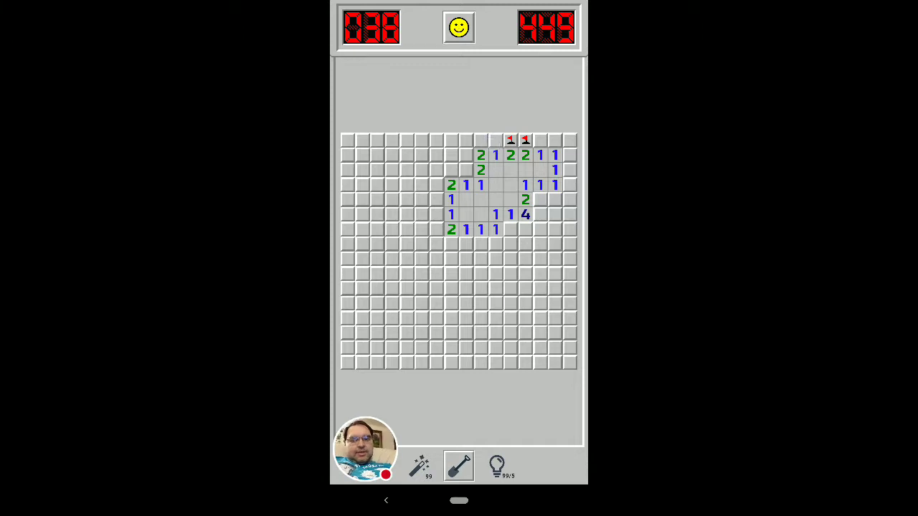
- Open the safe squares left and right of the two flags, revealing 1s beside them
{"action": "left_click", "coordinate": [502, 165]}
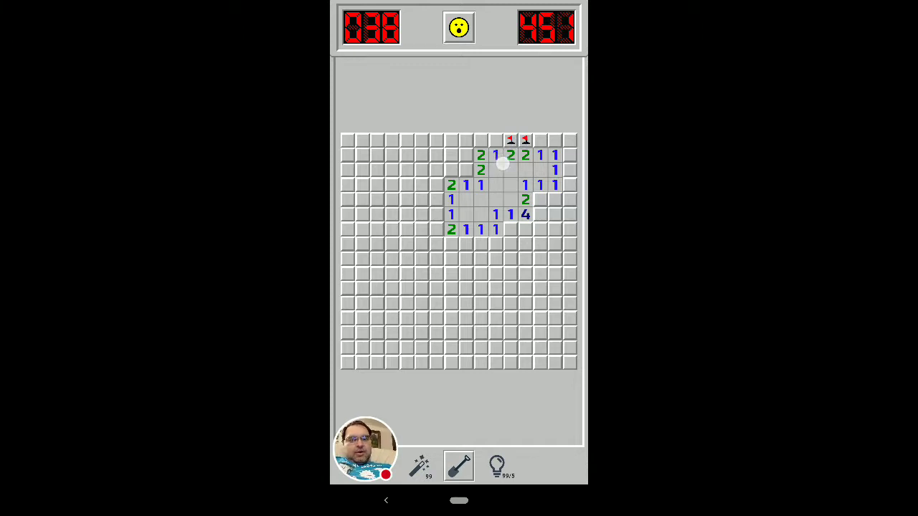
{"action": "left_click", "coordinate": [502, 163]}
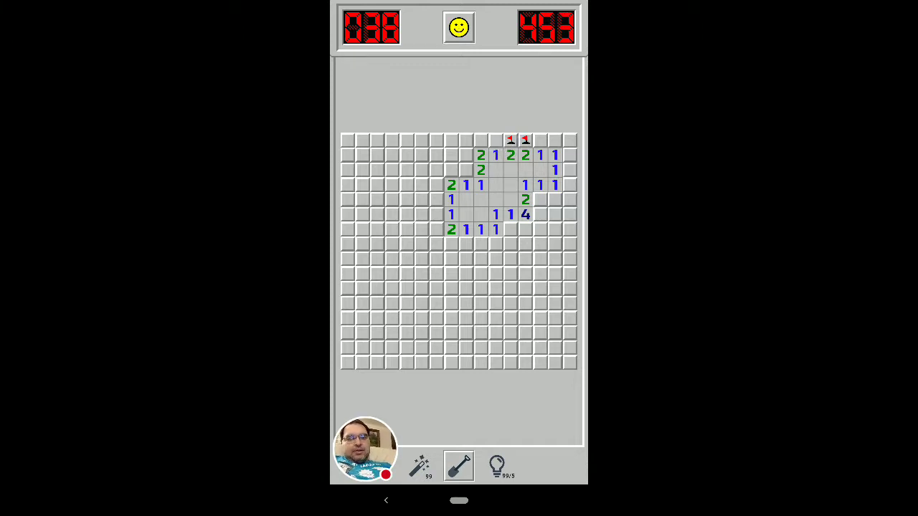
{"action": "left_click", "coordinate": [480, 140]}
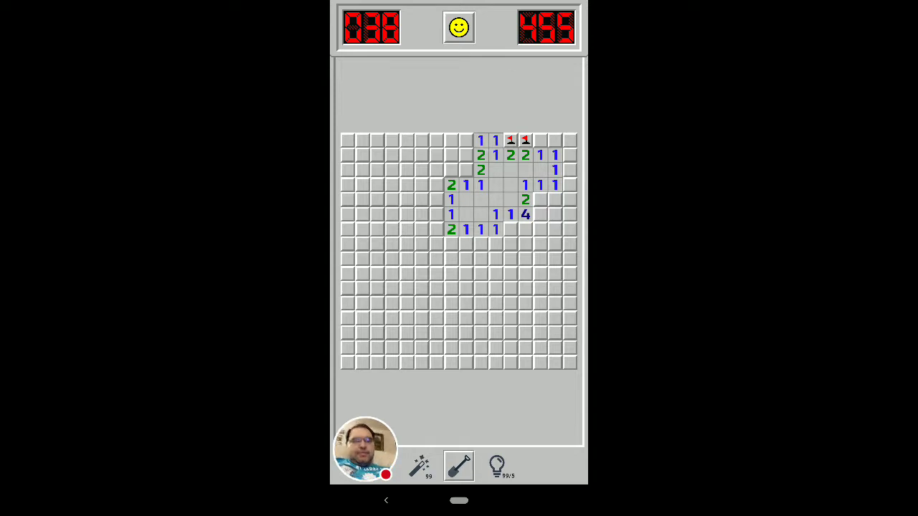
{"action": "left_click", "coordinate": [544, 141]}
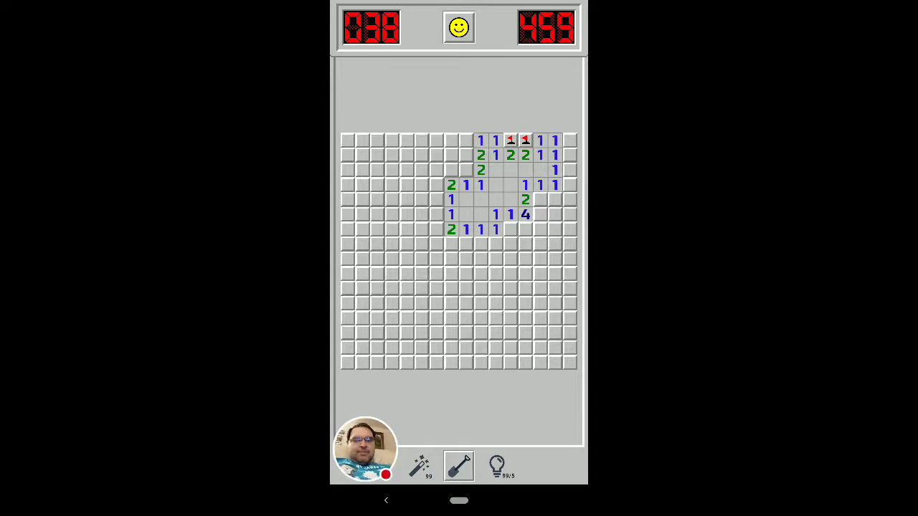
{"action": "left_click", "coordinate": [525, 155]}
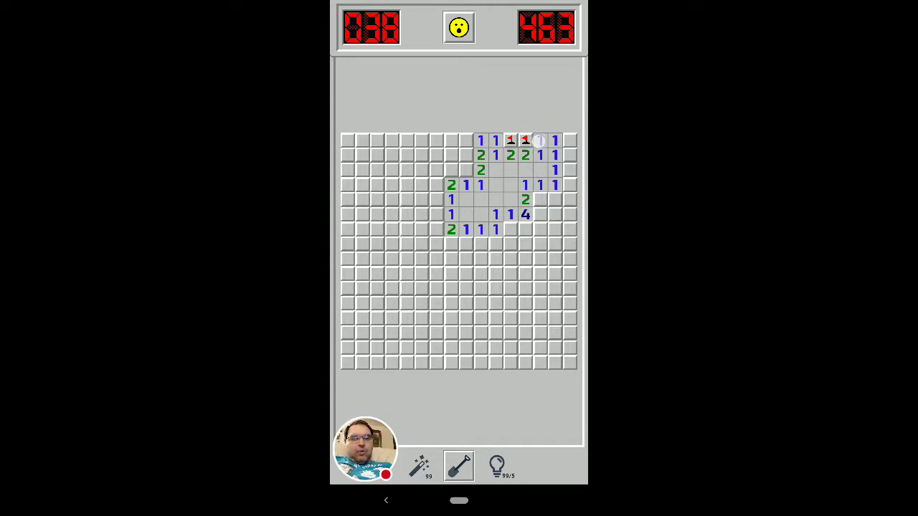
- Continue opening the remaining safe squares around the flags until a fresh board is in play
{"action": "left_click", "coordinate": [511, 155]}
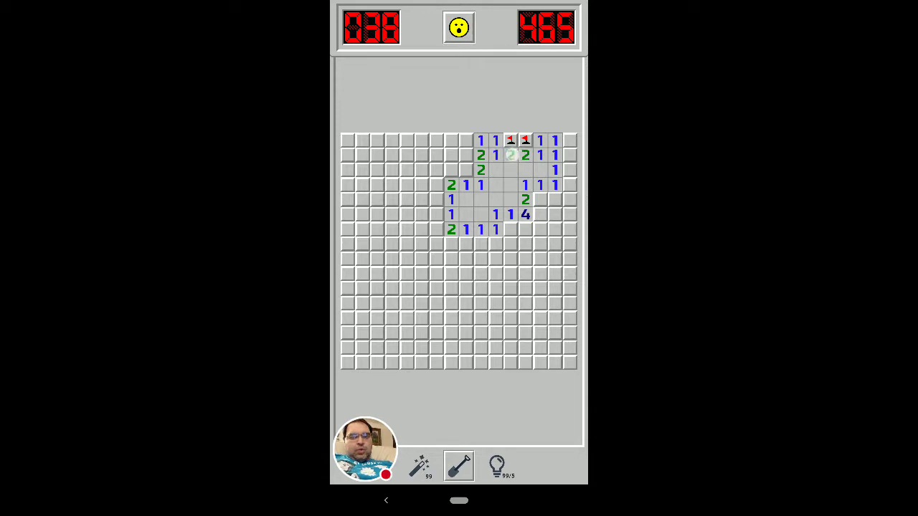
{"action": "left_click", "coordinate": [525, 141]}
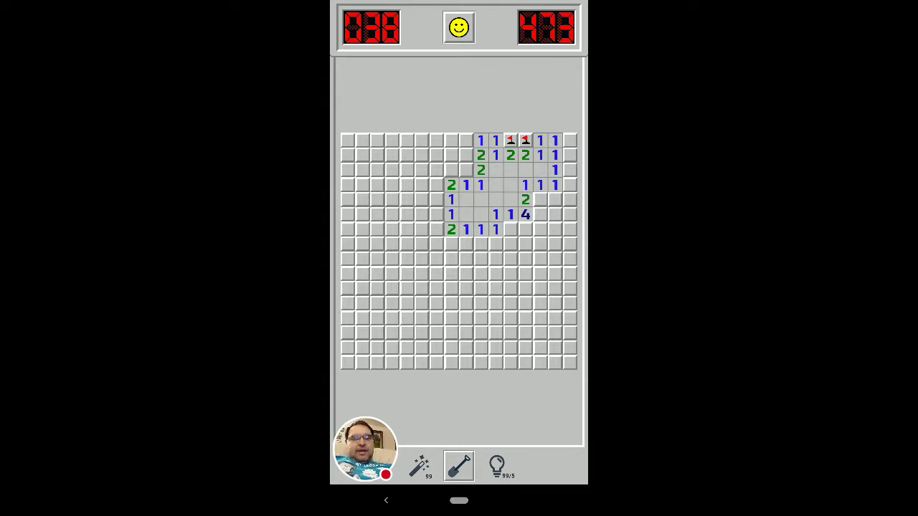
{"action": "left_click", "coordinate": [514, 158]}
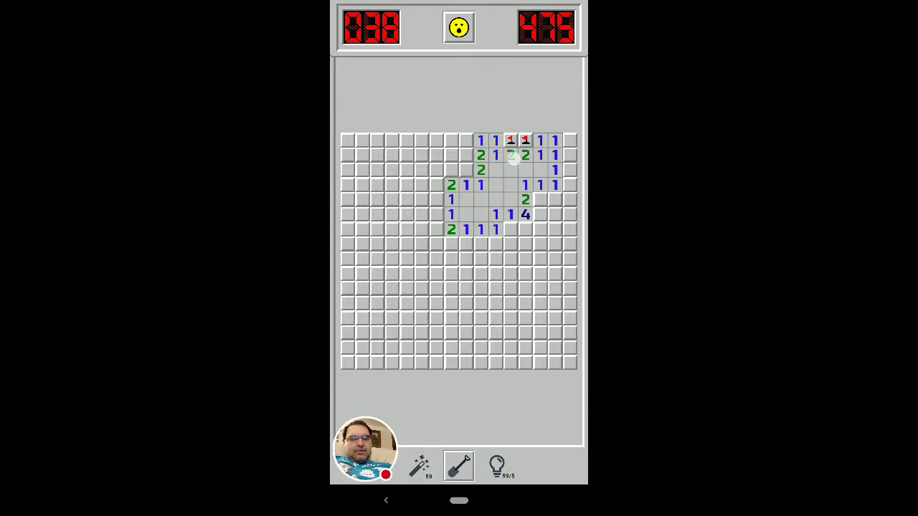
{"action": "left_click", "coordinate": [542, 155]}
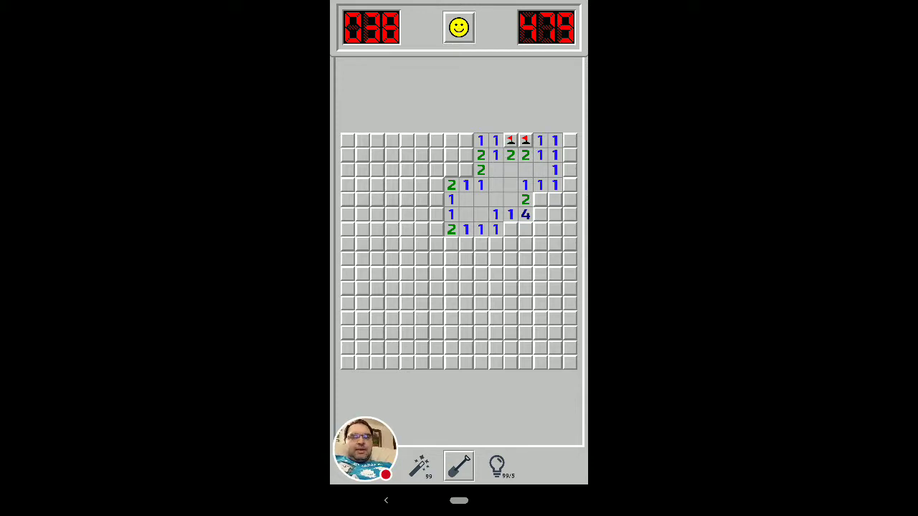
{"action": "left_click", "coordinate": [554, 170]}
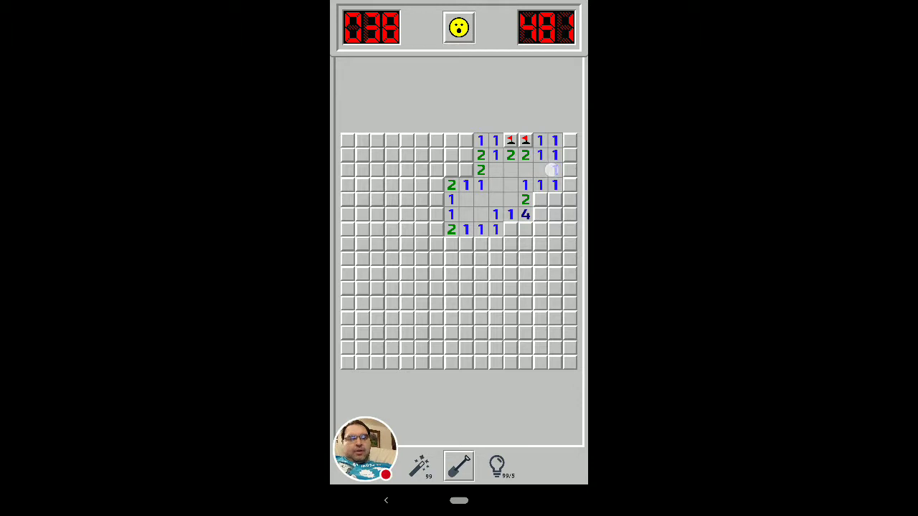
{"action": "left_click", "coordinate": [552, 169]}
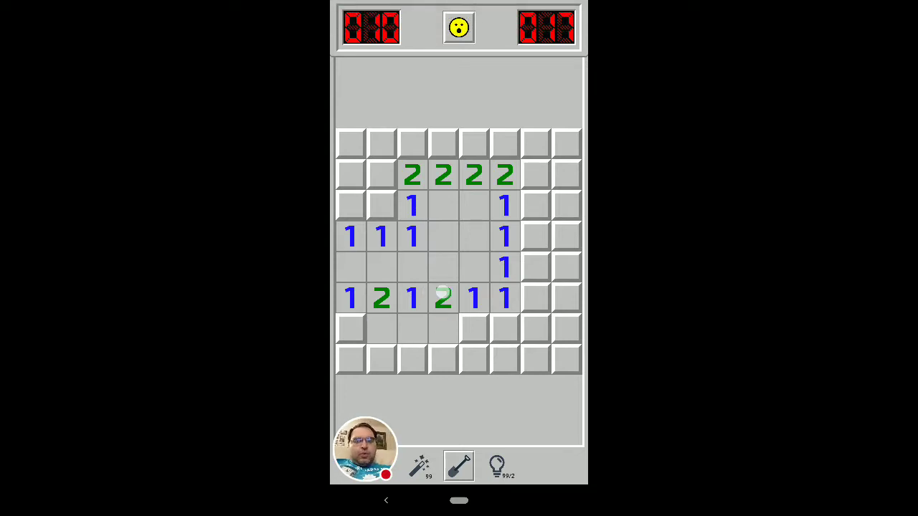
- Enter flag mode and flag the square under the right 1 of the 1-2-1 row
{"action": "left_click", "coordinate": [443, 297]}
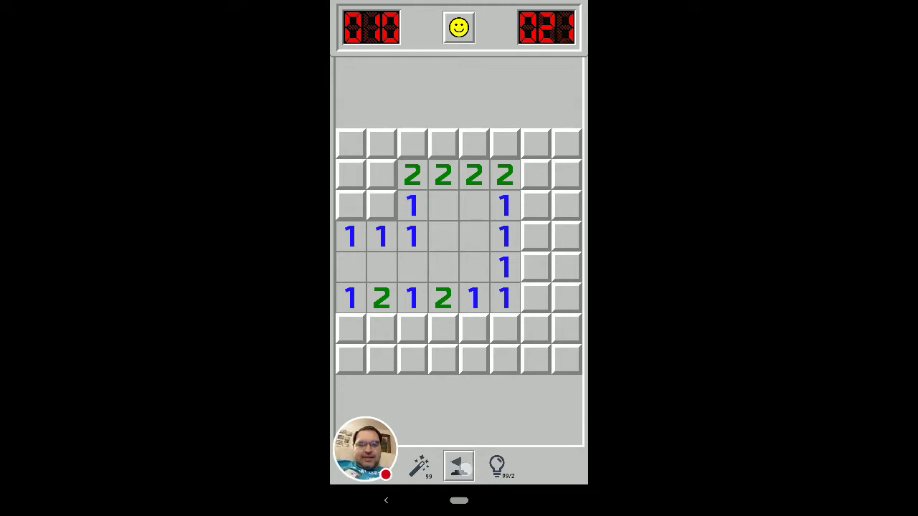
{"action": "left_click", "coordinate": [459, 464]}
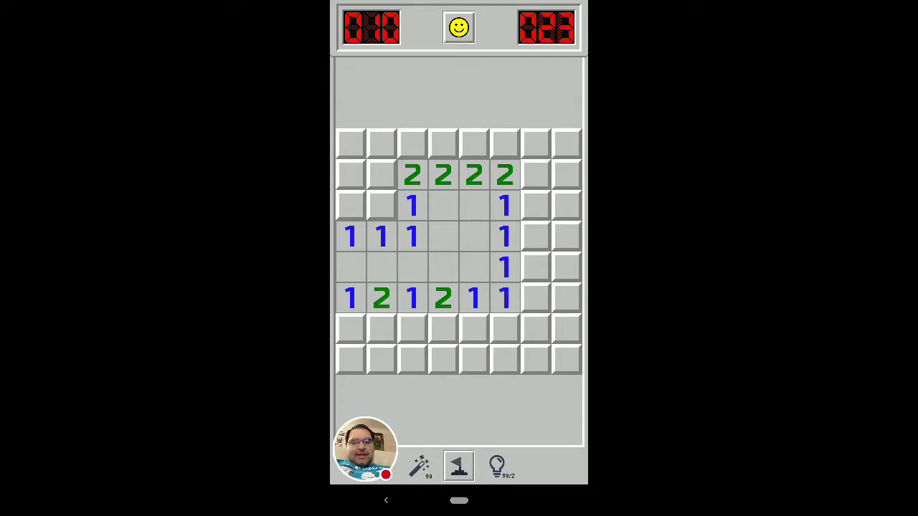
{"action": "left_click", "coordinate": [428, 296]}
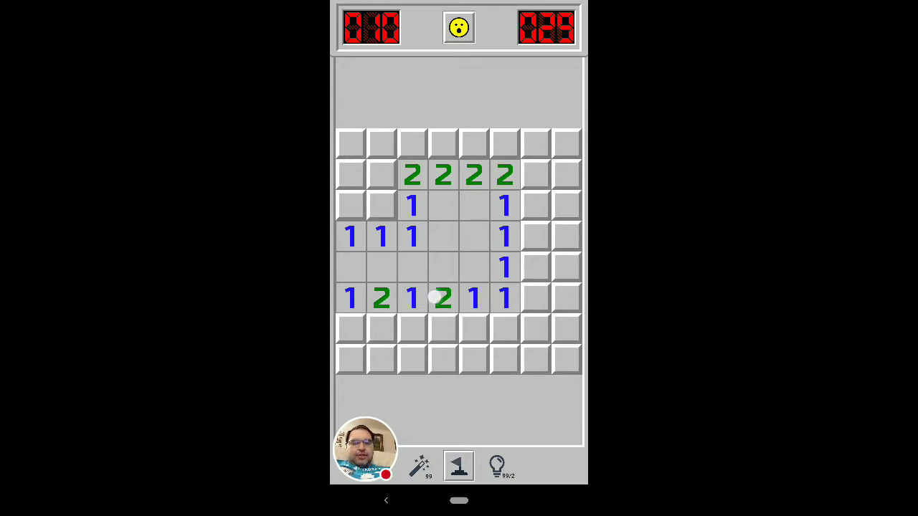
{"action": "left_click", "coordinate": [443, 298]}
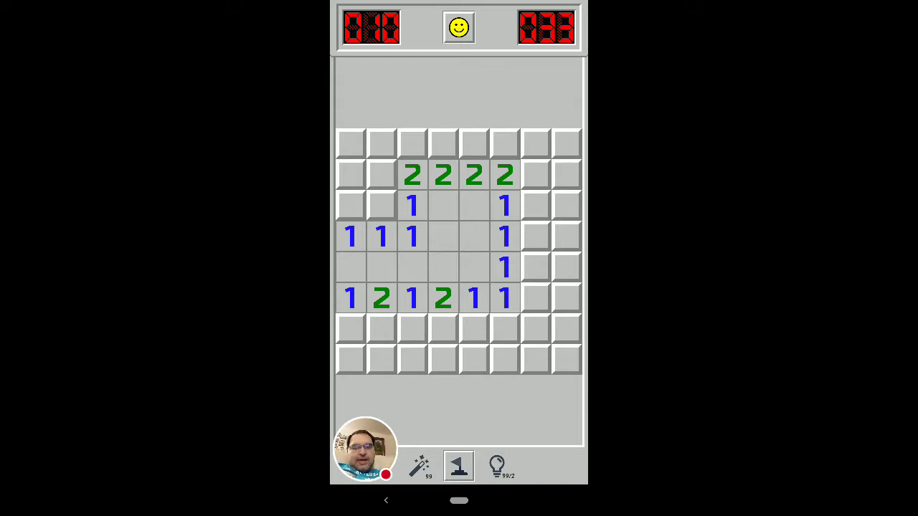
{"action": "left_click", "coordinate": [473, 328]}
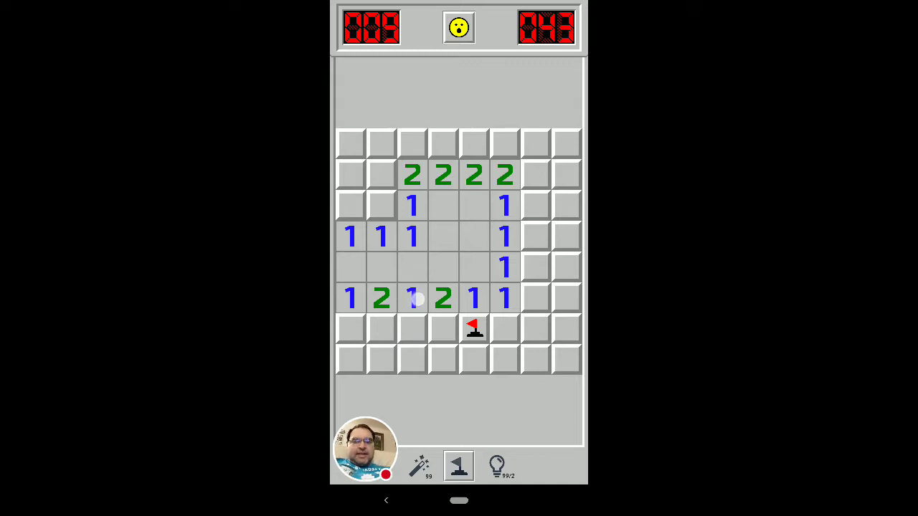
- Flag the square under the left 1, leaving 8 mines on the counter
{"action": "left_click", "coordinate": [413, 299]}
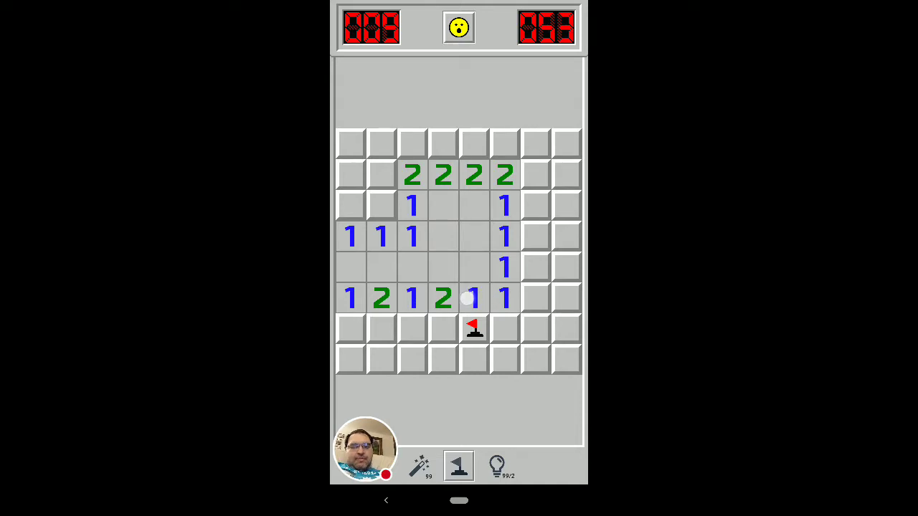
{"action": "left_click", "coordinate": [473, 297]}
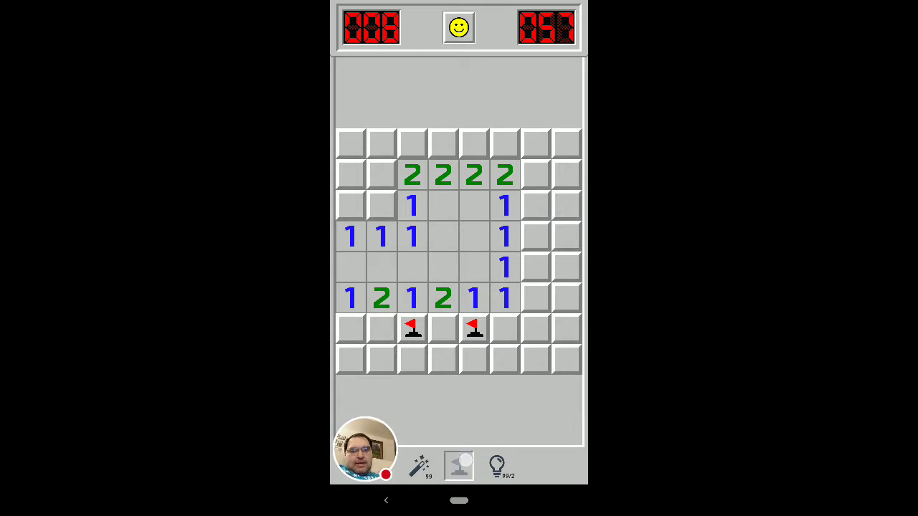
- Return to dig mode and open the safe squares beside the flags, uncovering the row of numbers below
{"action": "left_click", "coordinate": [505, 328]}
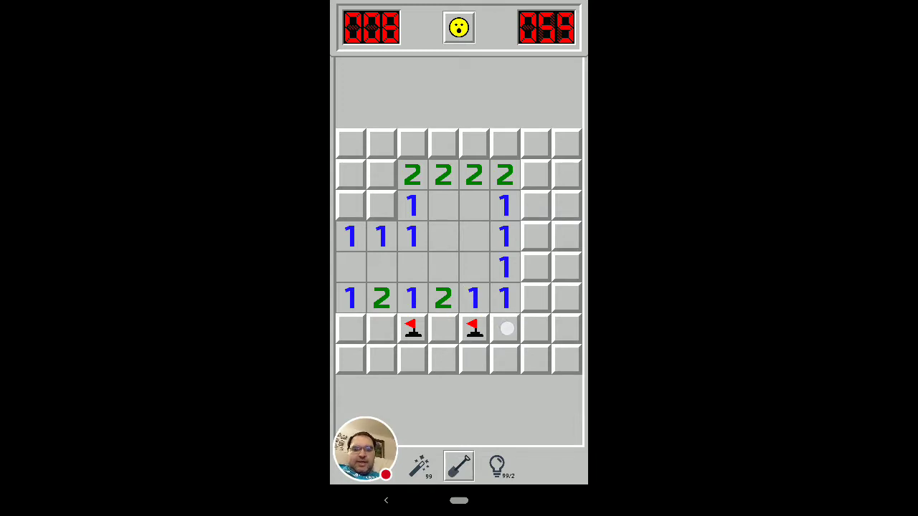
{"action": "left_click", "coordinate": [505, 328]}
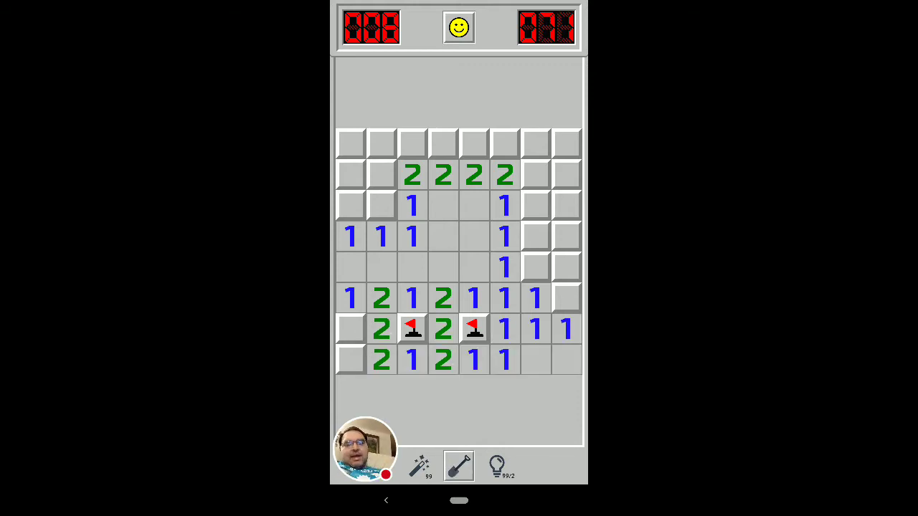
{"action": "left_click", "coordinate": [444, 328]}
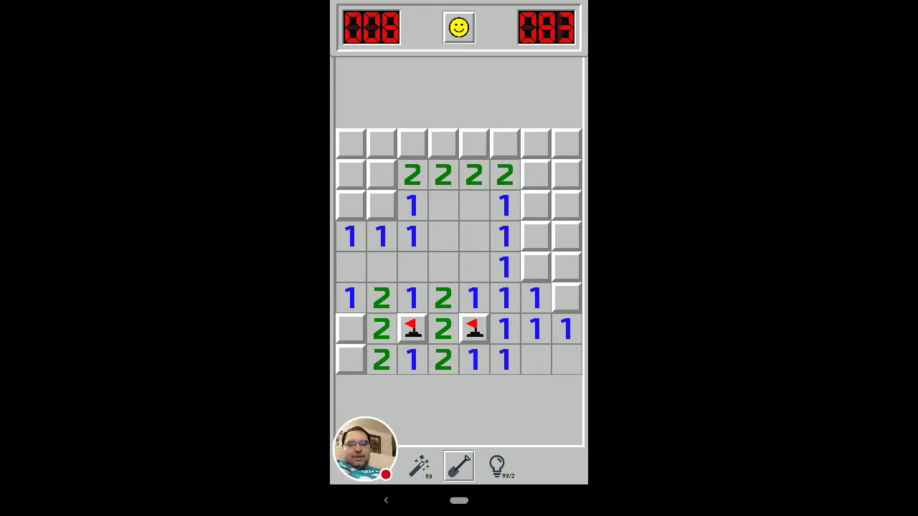
{"action": "left_click", "coordinate": [457, 300]}
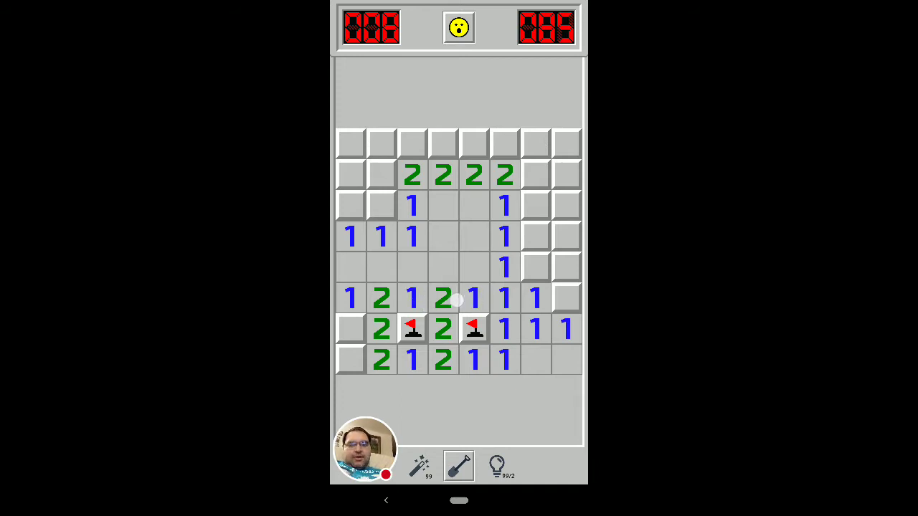
{"action": "left_click", "coordinate": [456, 300]}
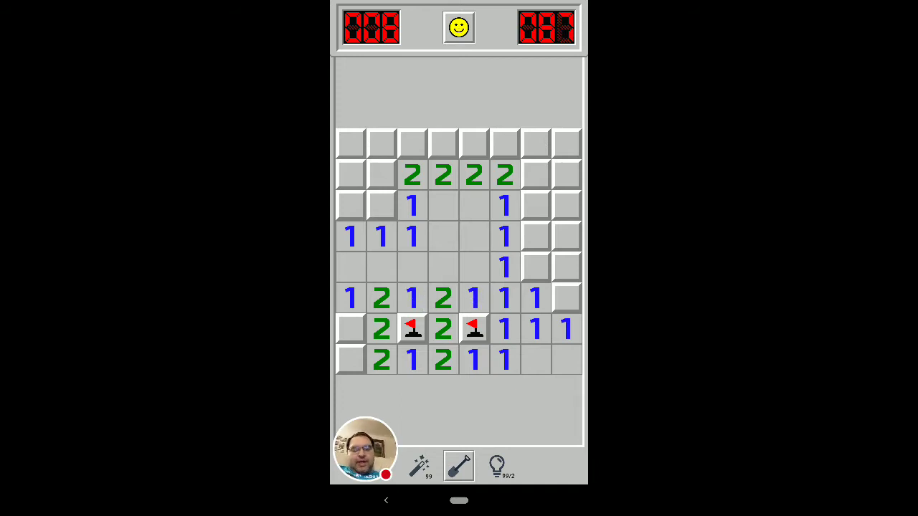
{"action": "left_click", "coordinate": [433, 299]}
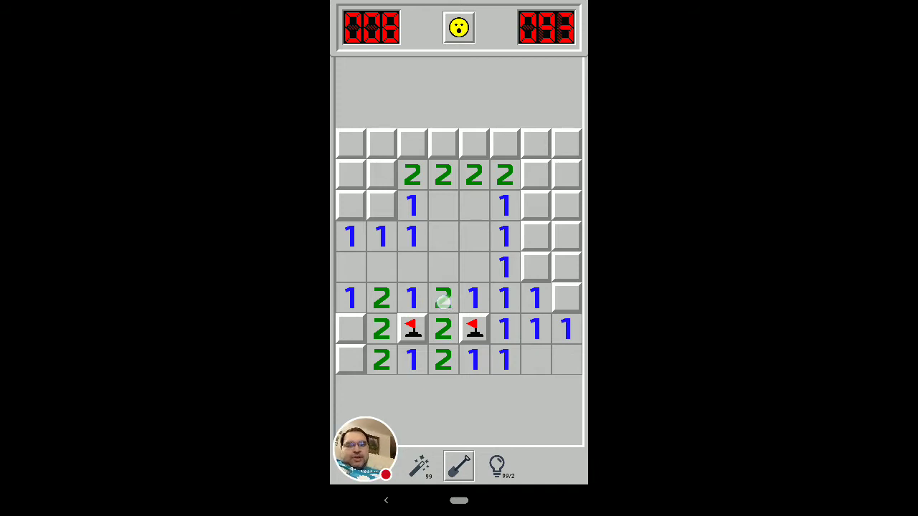
{"action": "left_click", "coordinate": [443, 299]}
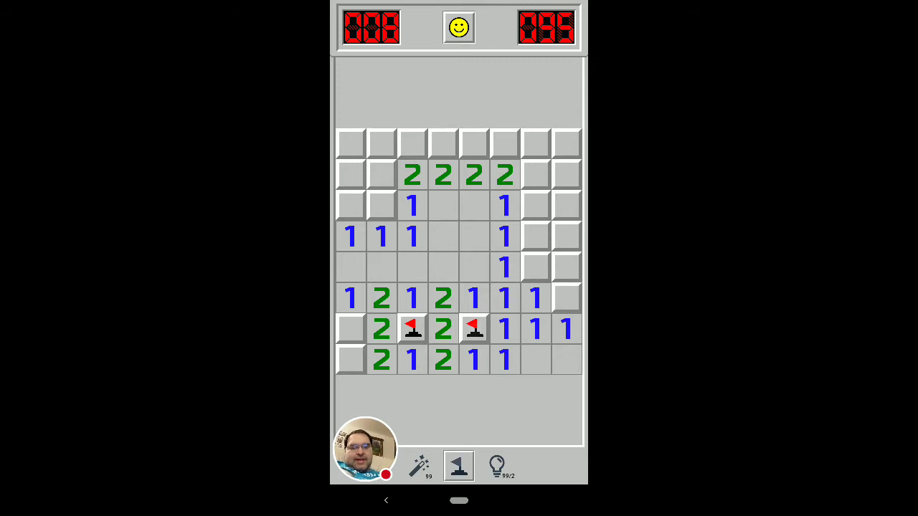
{"action": "left_click", "coordinate": [459, 465]}
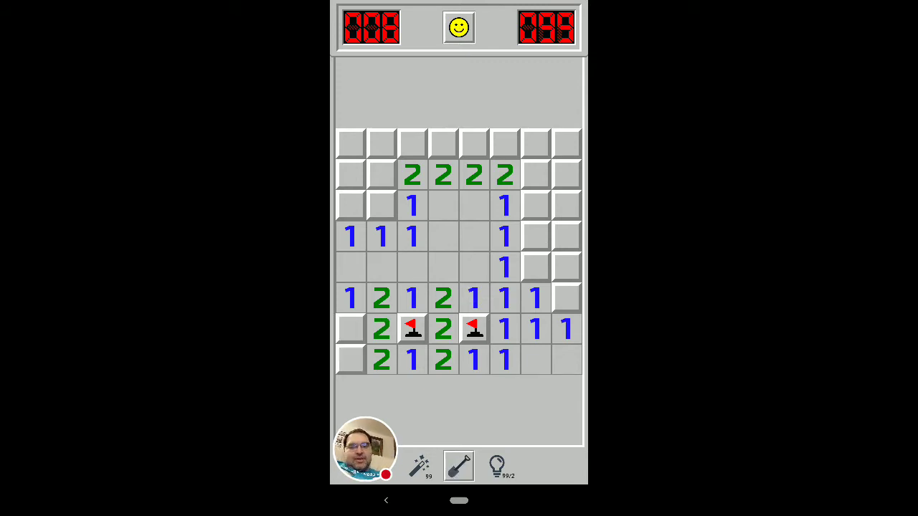
{"action": "left_click", "coordinate": [443, 329]}
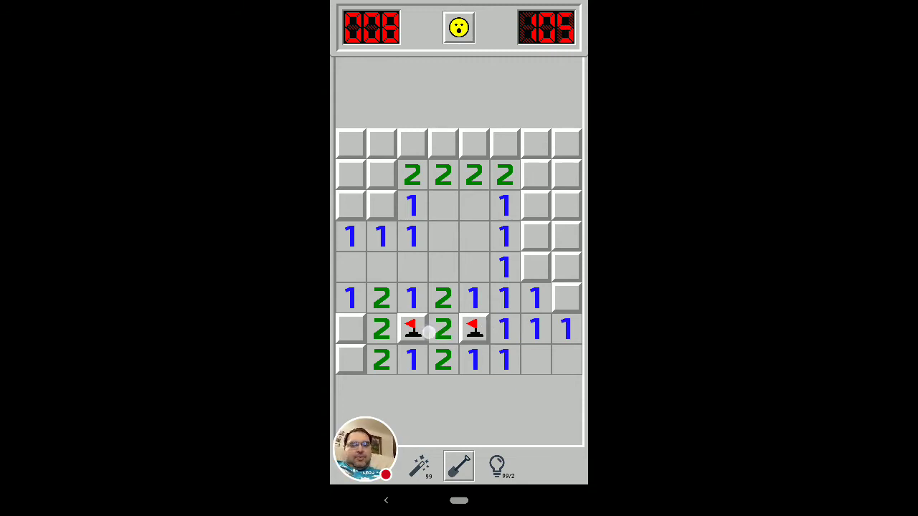
{"action": "left_click", "coordinate": [442, 330]}
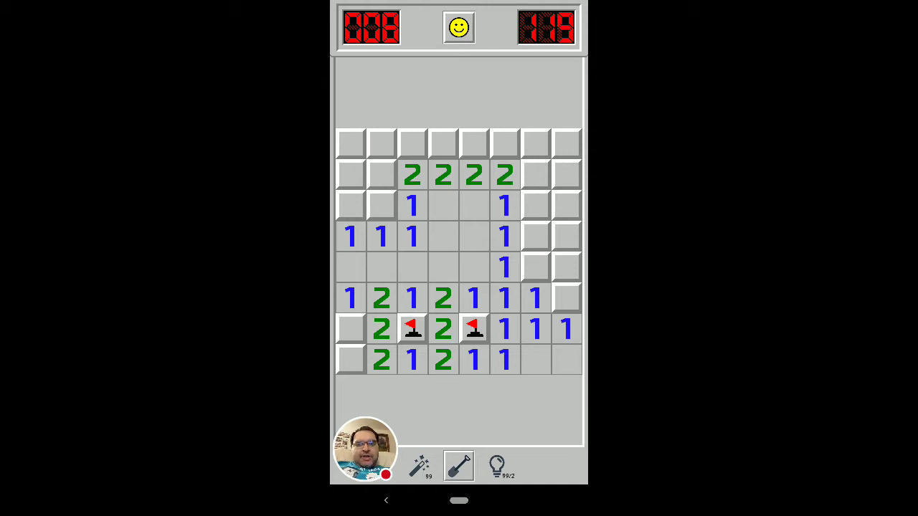
- Flag the leftmost covered square below the left 1, dropping the counter to 7
{"action": "left_click", "coordinate": [370, 298]}
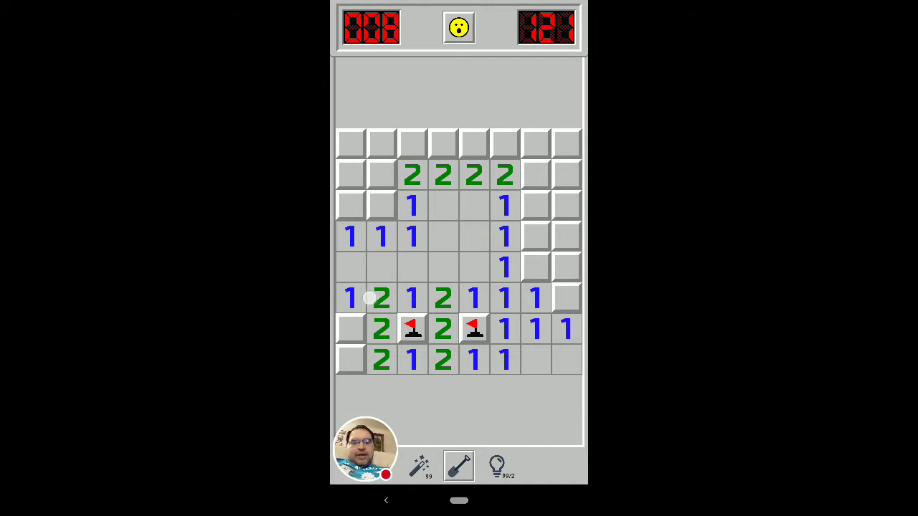
{"action": "mouse_move", "coordinate": [413, 296]}
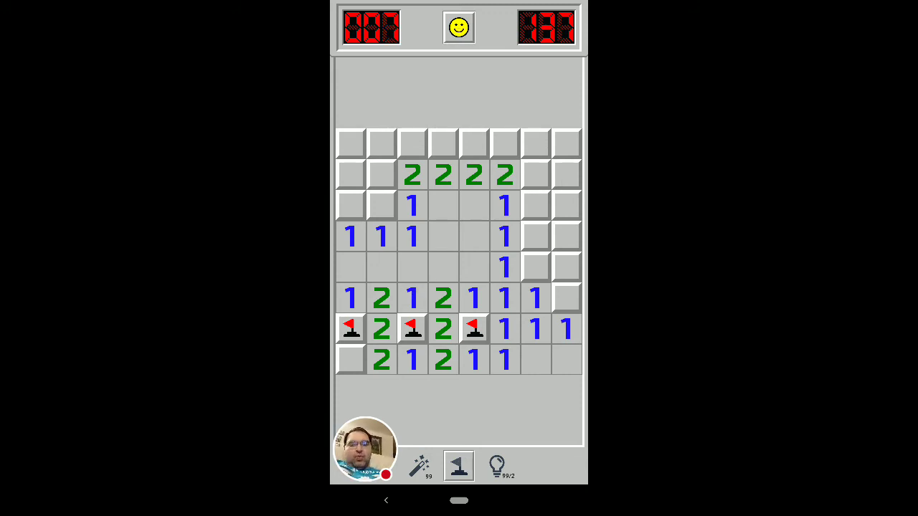
{"action": "left_click", "coordinate": [350, 300]}
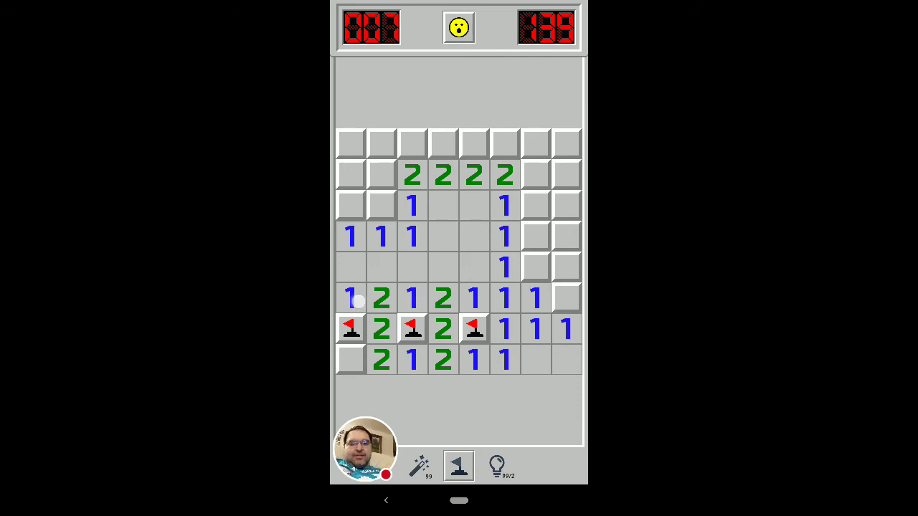